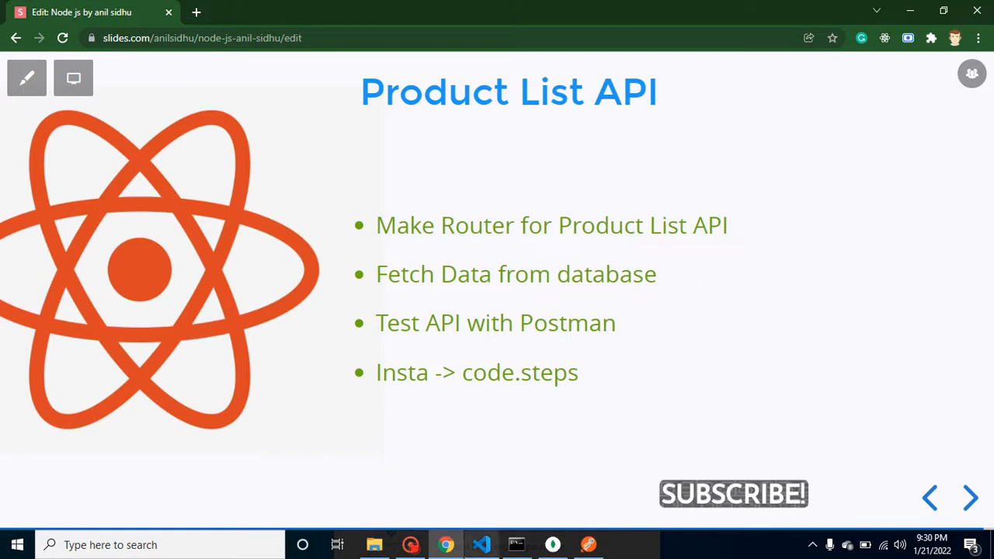
Switch from the Product List API slide in Chrome to index.js in VS Code.
{"action": "left_click", "coordinate": [481, 544]}
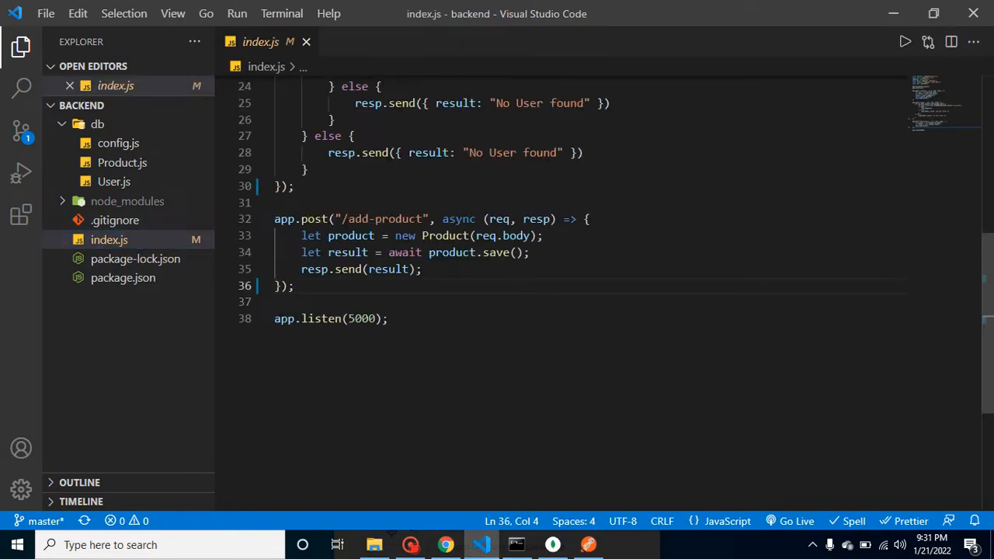
Add an app.get("/products", (req, resp) => {}) route below the add-product route.
{"action": "type", "text": "ap"}
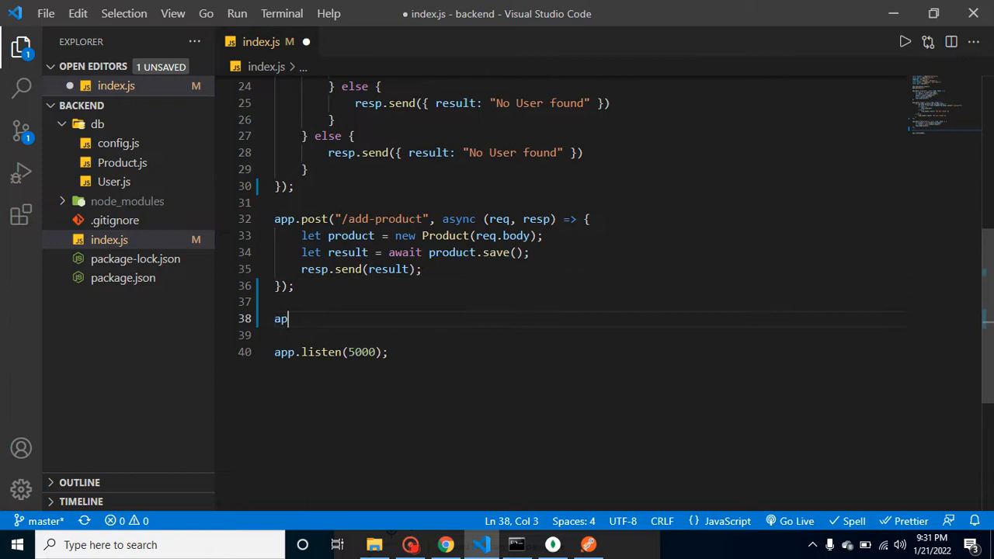
{"action": "type", "text": "p.get(\""}
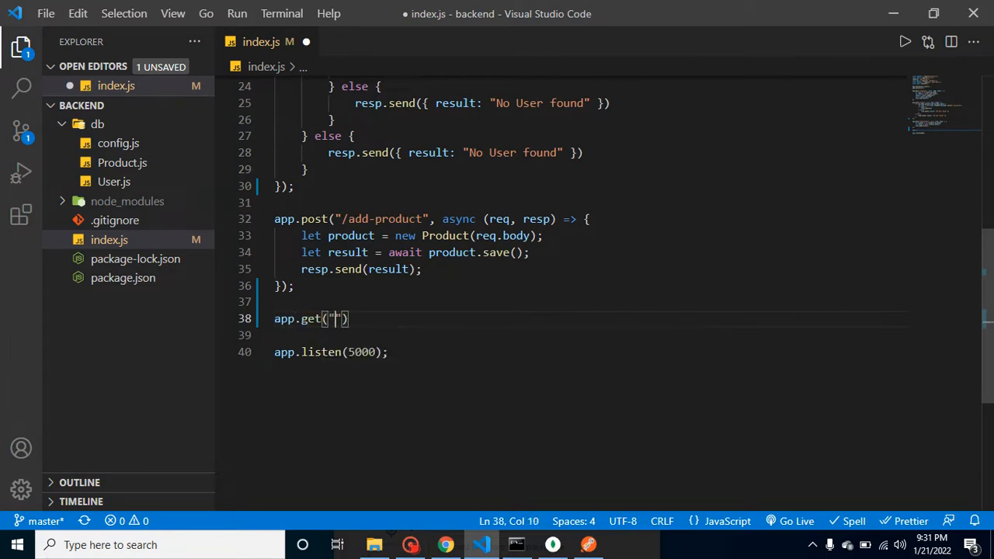
{"action": "type", "text": "/"}
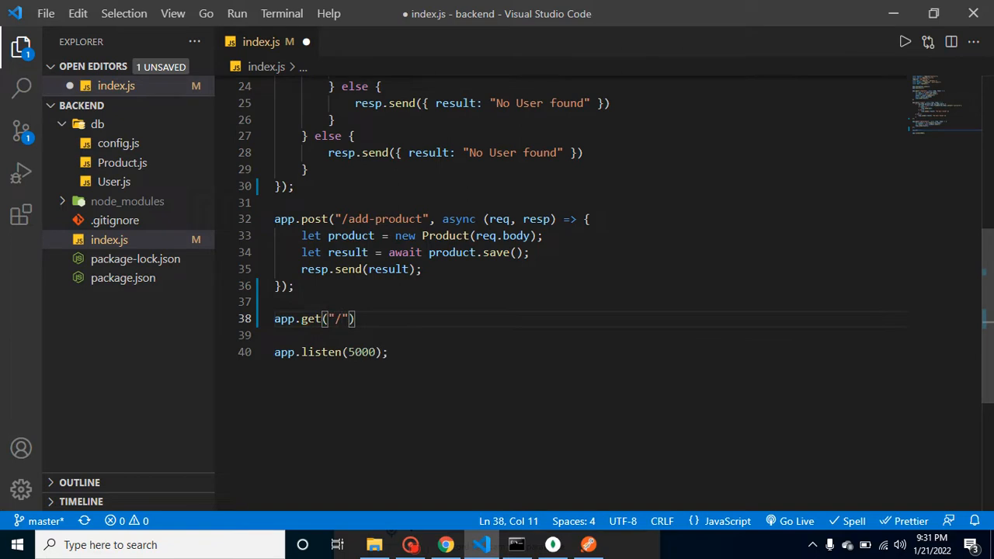
{"action": "type", "text": "p"}
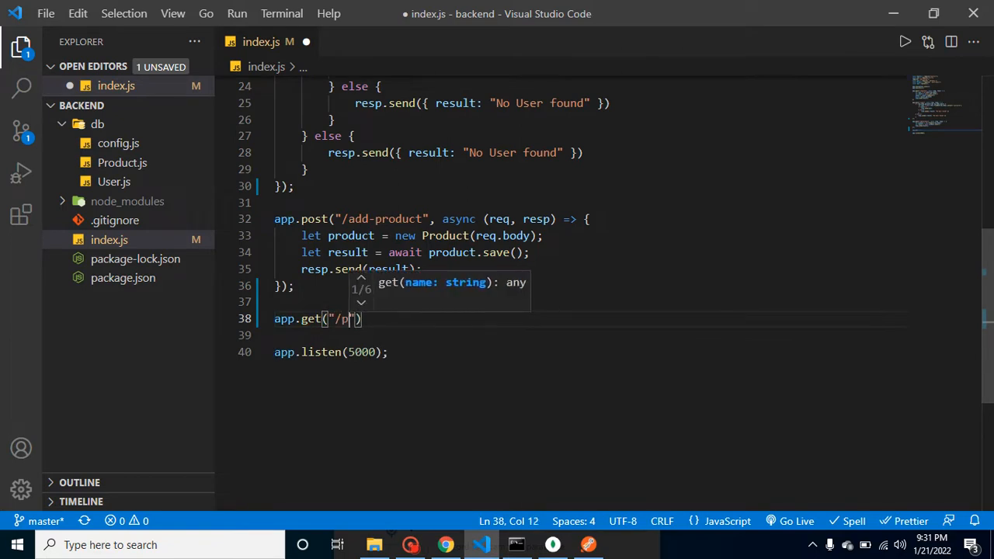
{"action": "type", "text": "roducts"}
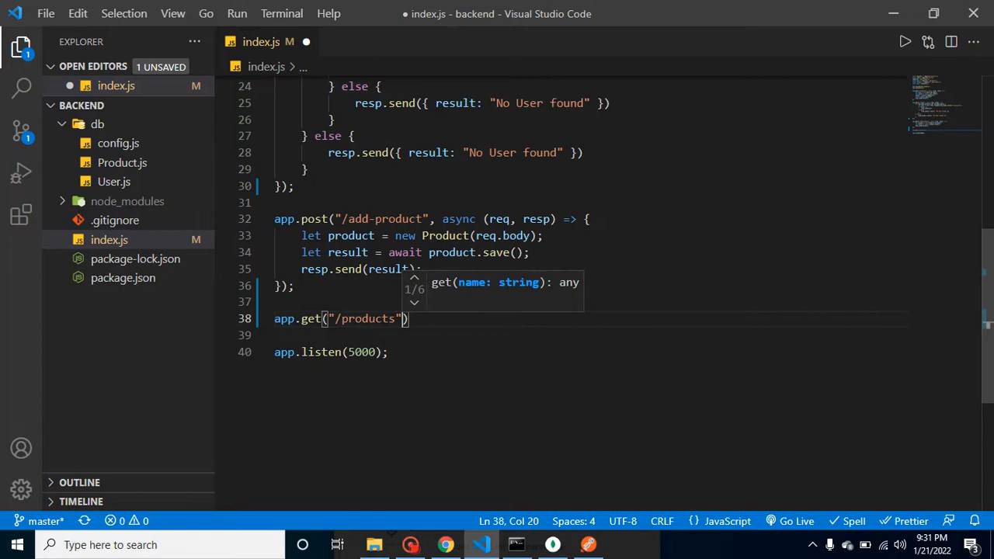
{"action": "type", "text": ","}
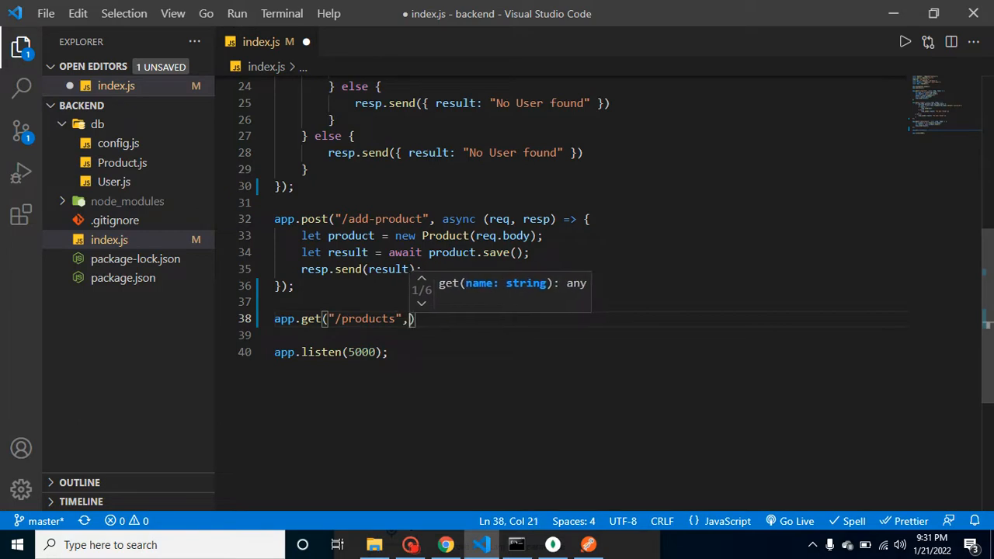
{"action": "type", "text": "()=>"}
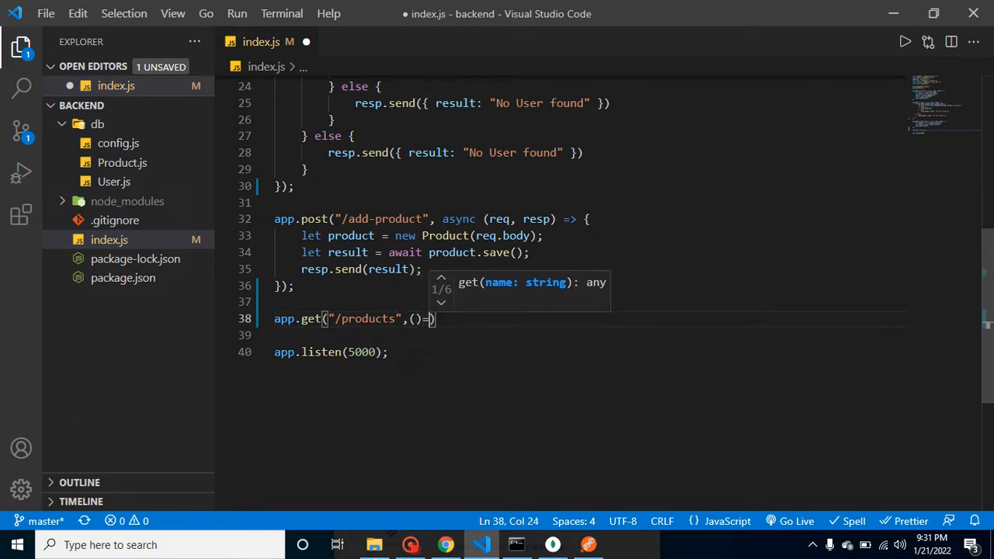
{"action": "key", "text": "Enter"}
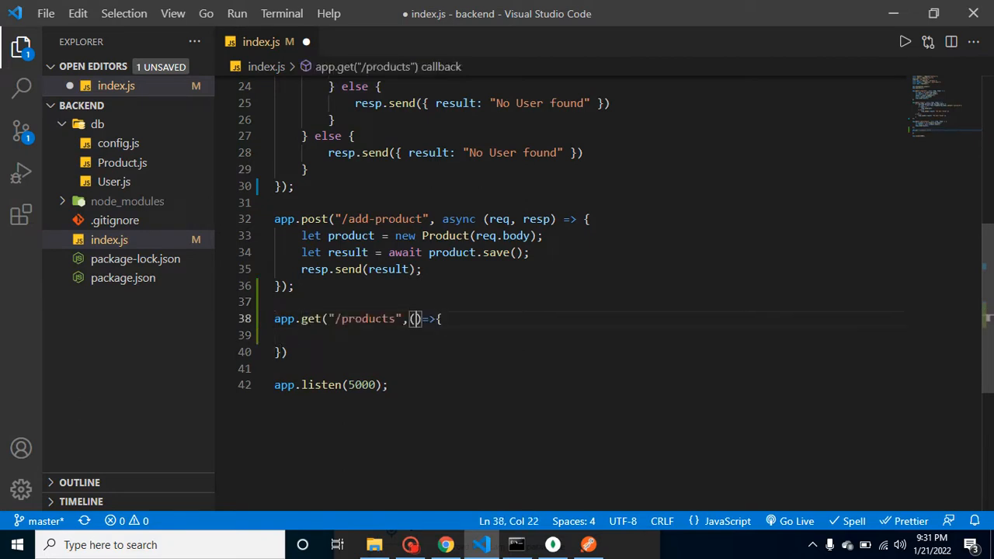
{"action": "type", "text": "req,"}
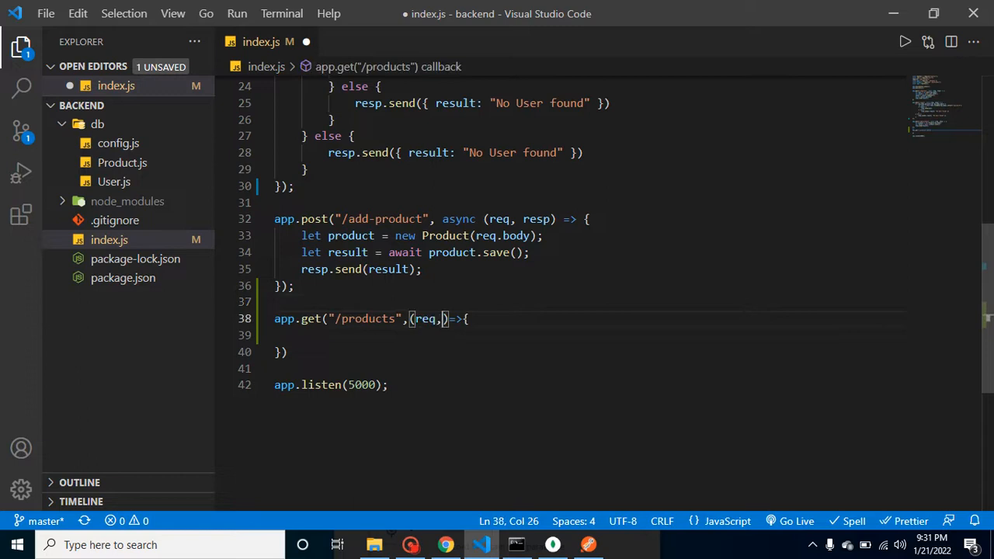
{"action": "type", "text": "resp"}
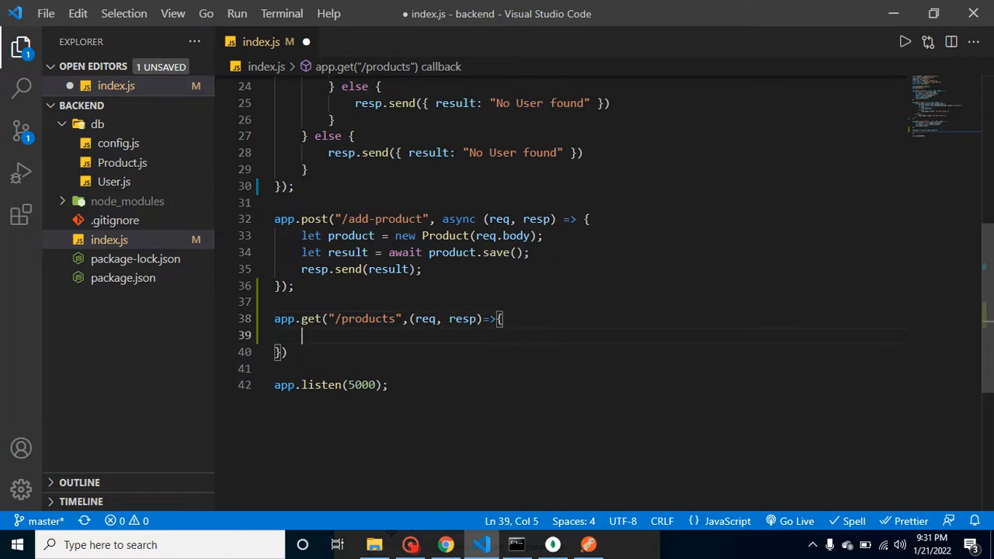
{"action": "type", "text": "let"}
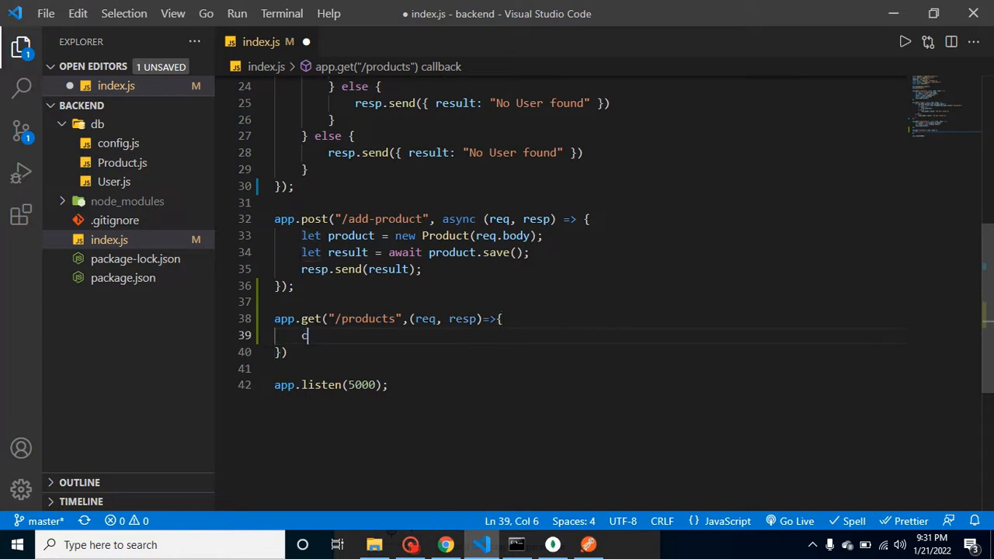
Inside the /products callback, write const products = Product.find().
{"action": "type", "text": "onst pr"}
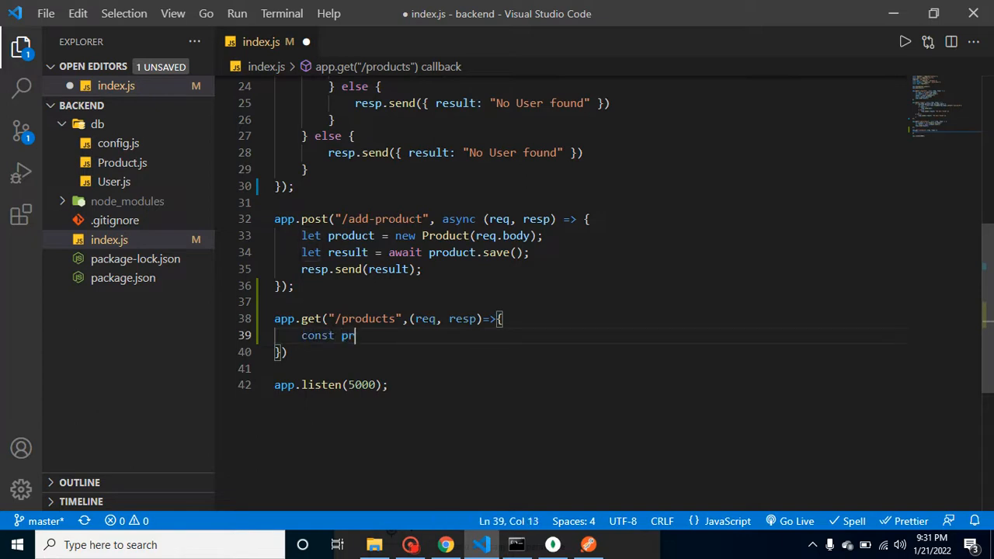
{"action": "type", "text": "oducts ="}
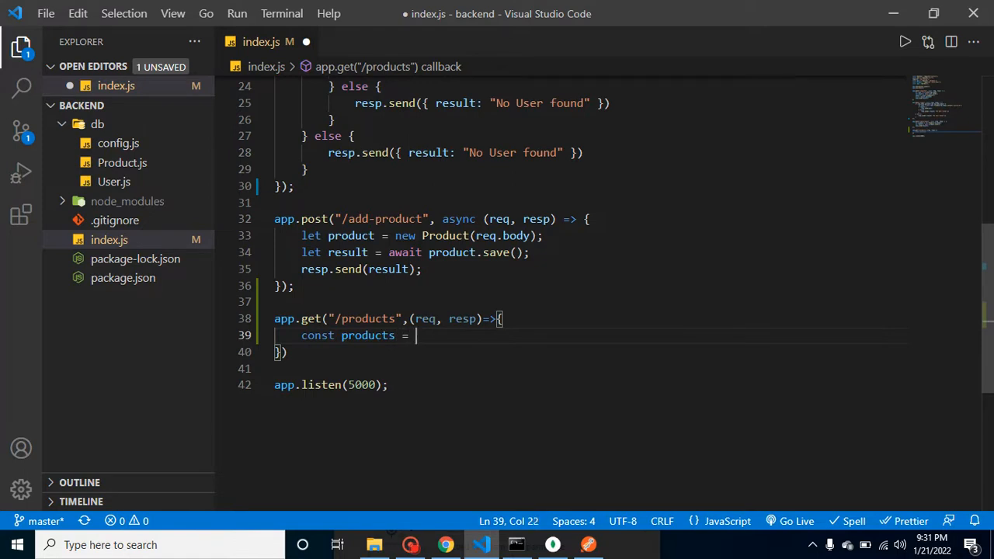
{"action": "type", "text": "Poridy"}
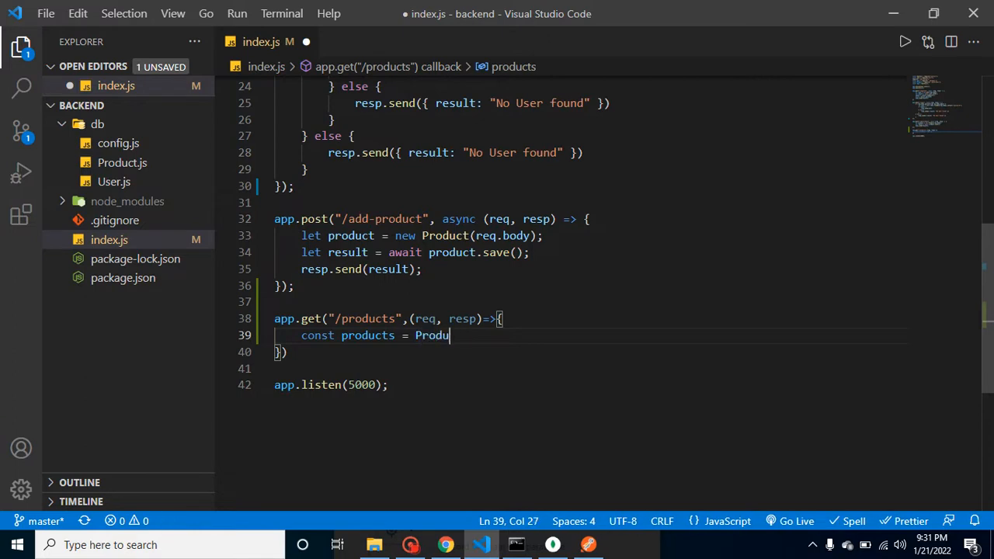
{"action": "type", "text": "ct"}
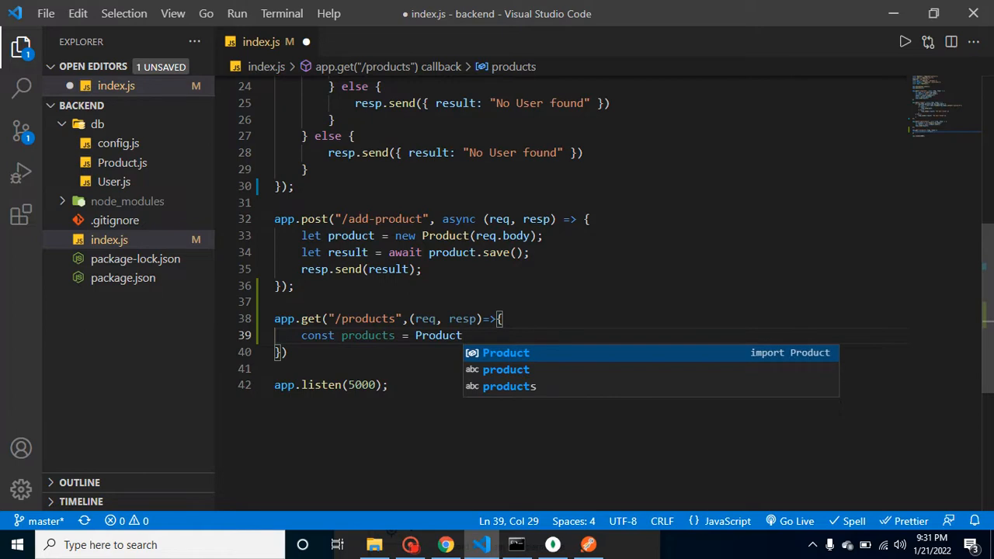
{"action": "type", "text": ".find();"}
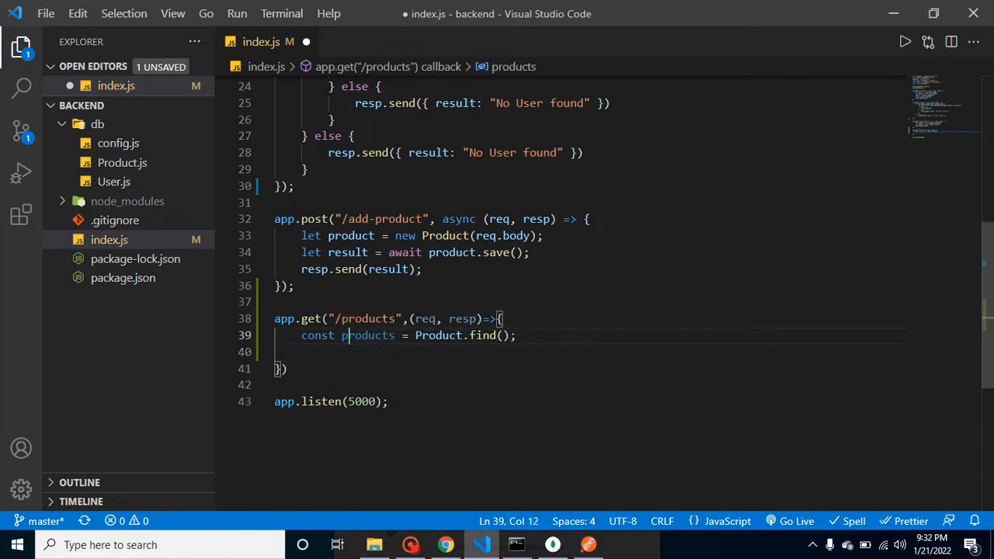
Add an if block that sends products when the products list has length.
{"action": "double_click", "coordinate": [367, 334]}
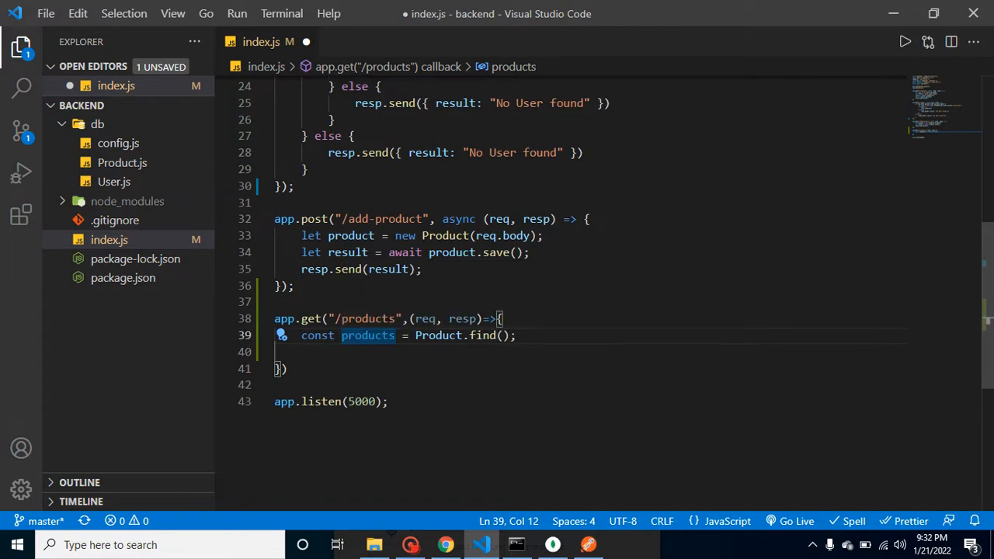
{"action": "key", "text": "Enter"}
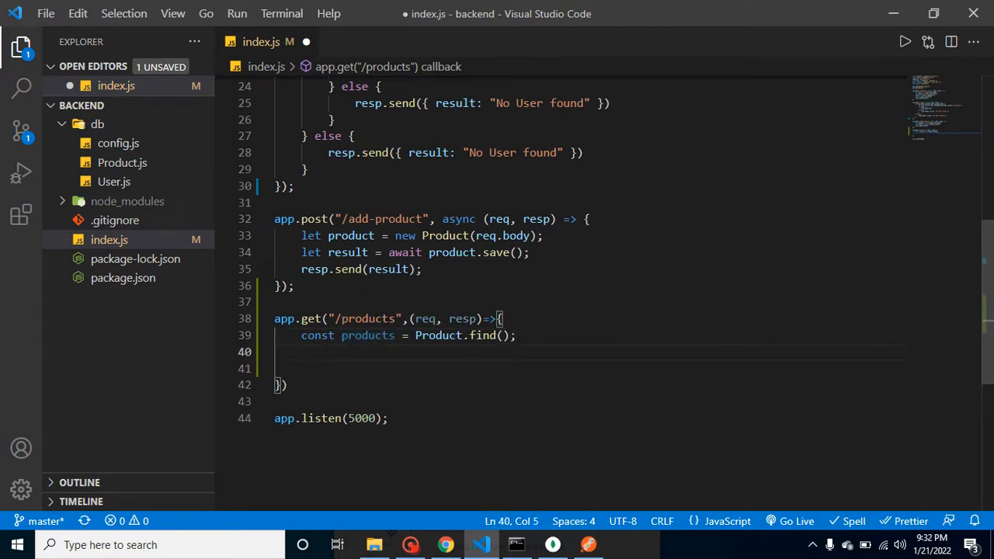
{"action": "type", "text": "if("}
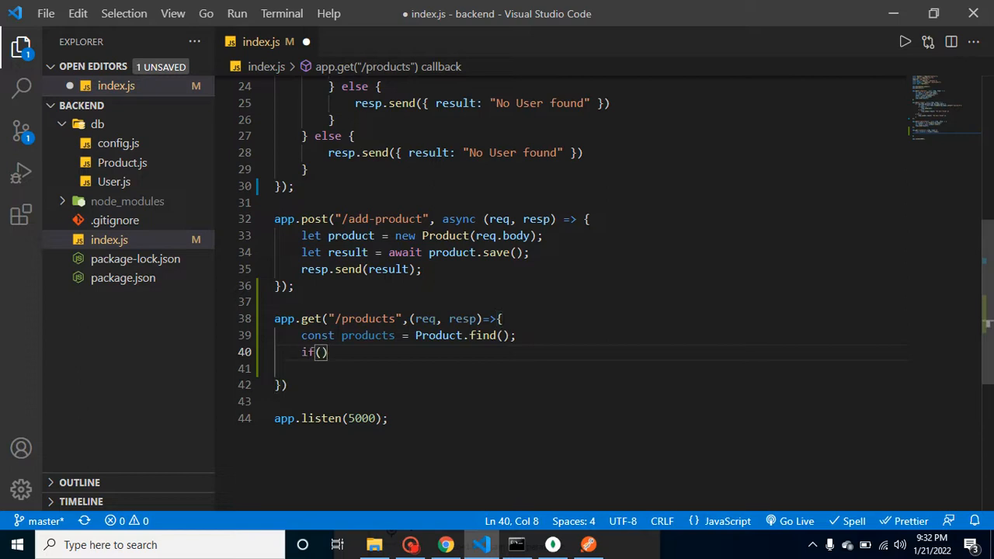
{"action": "type", "text": "products."}
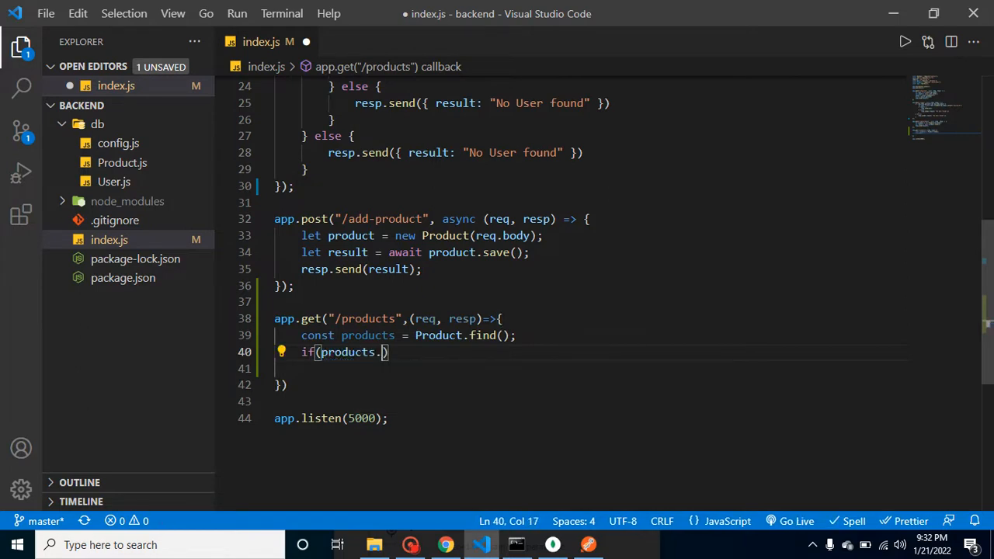
{"action": "type", "text": "lenght"}
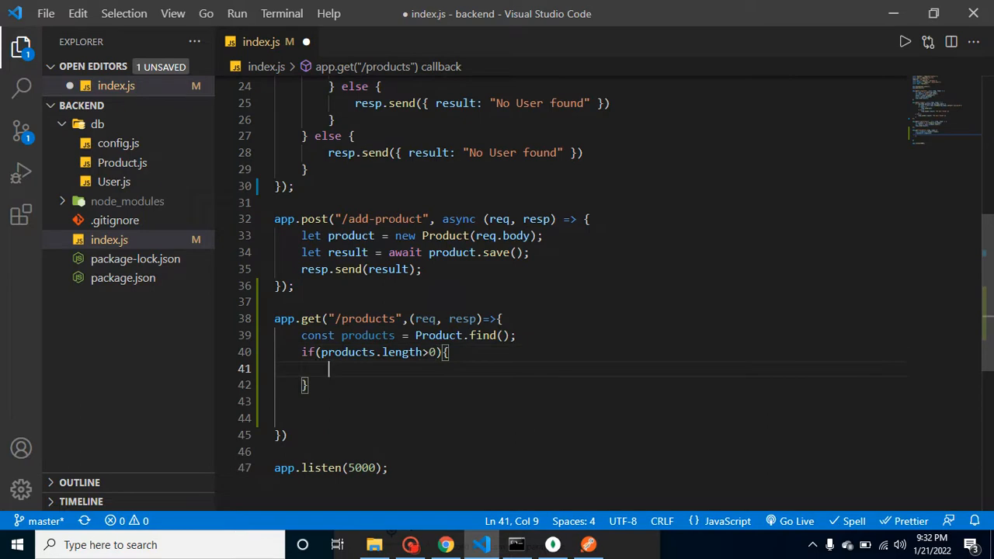
{"action": "type", "text": "resp.s"}
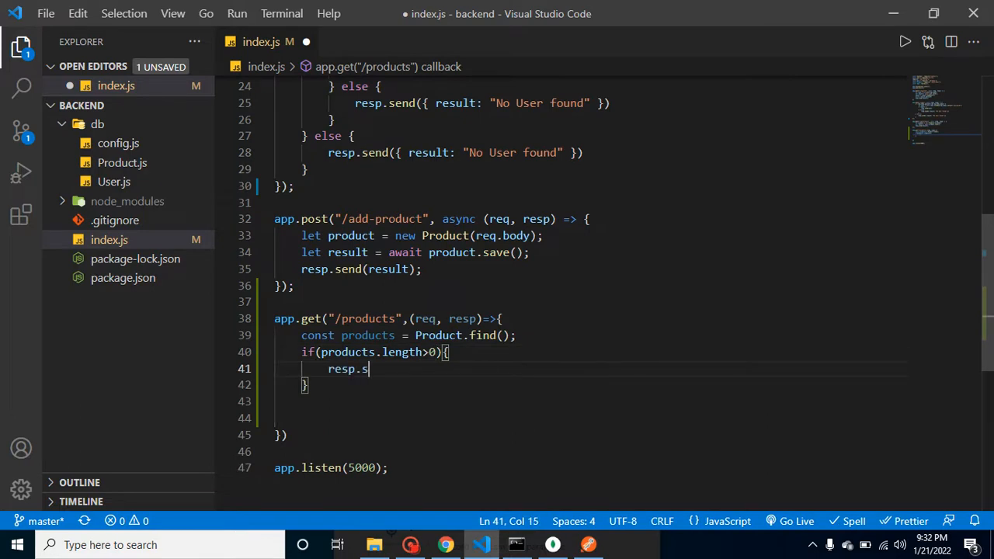
{"action": "type", "text": "end()"}
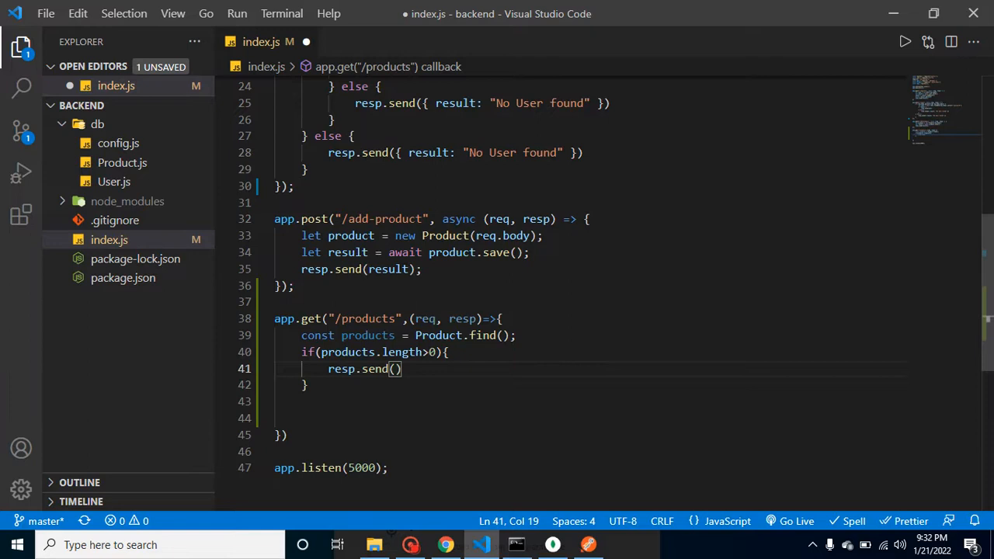
{"action": "type", "text": "products"}
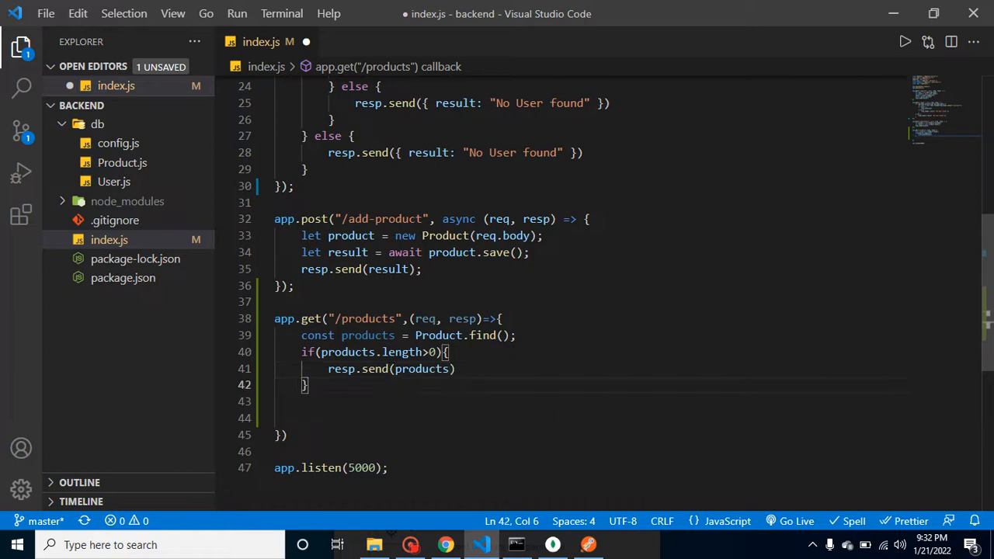
Add an else branch sending {result: "No Product found"}.
{"action": "type", "text": "else"}
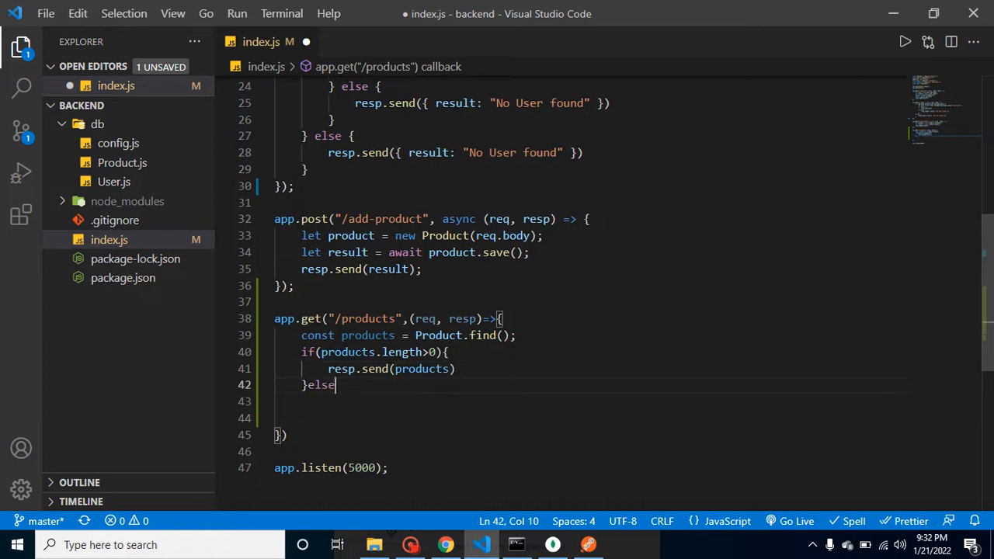
{"action": "type", "text": "{"}
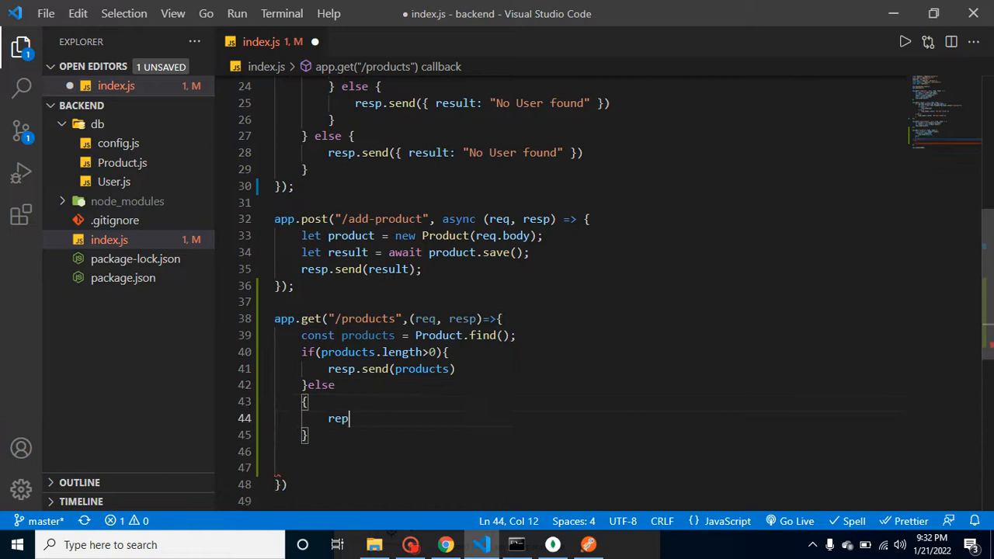
{"action": "key", "text": "BackSpace"}
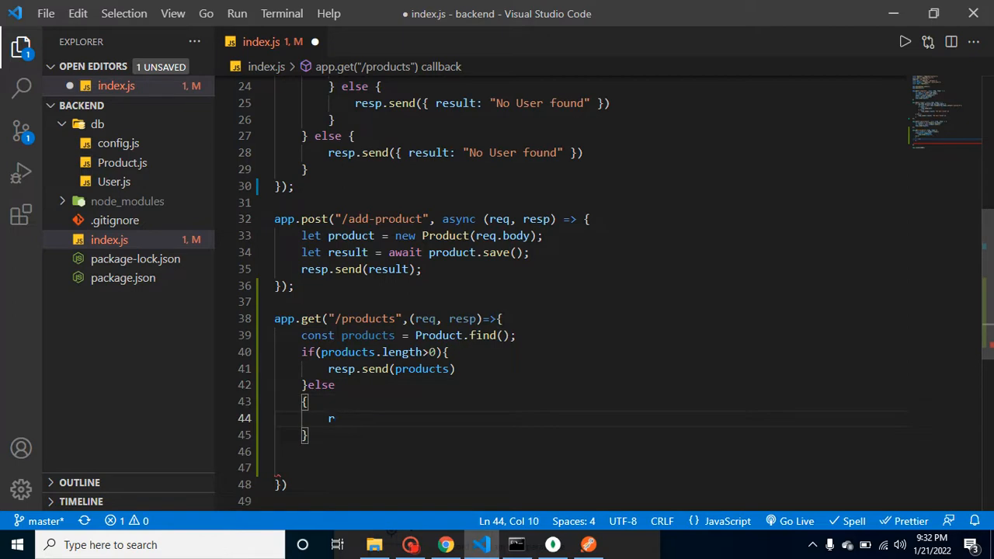
{"action": "type", "text": "esp.send("}
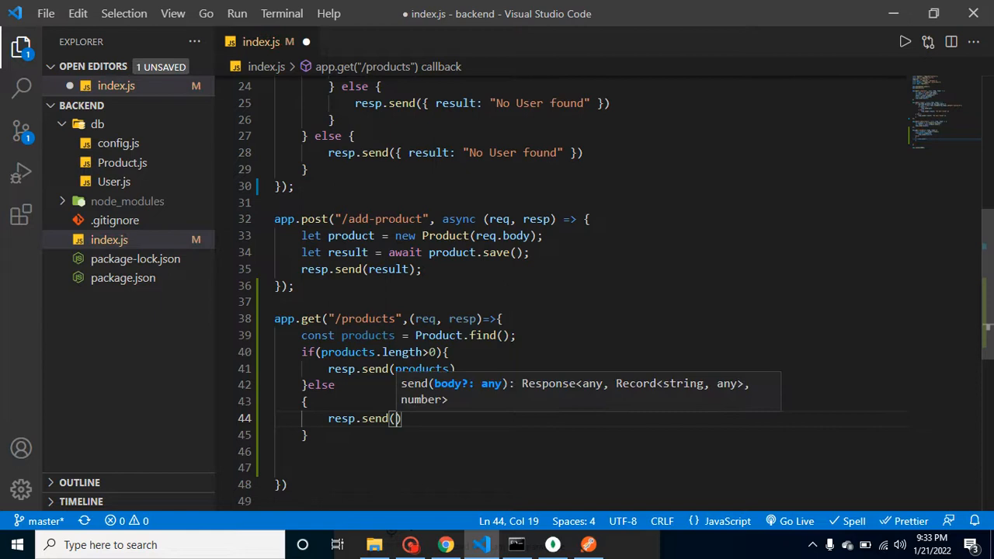
{"action": "type", "text": "{re"}
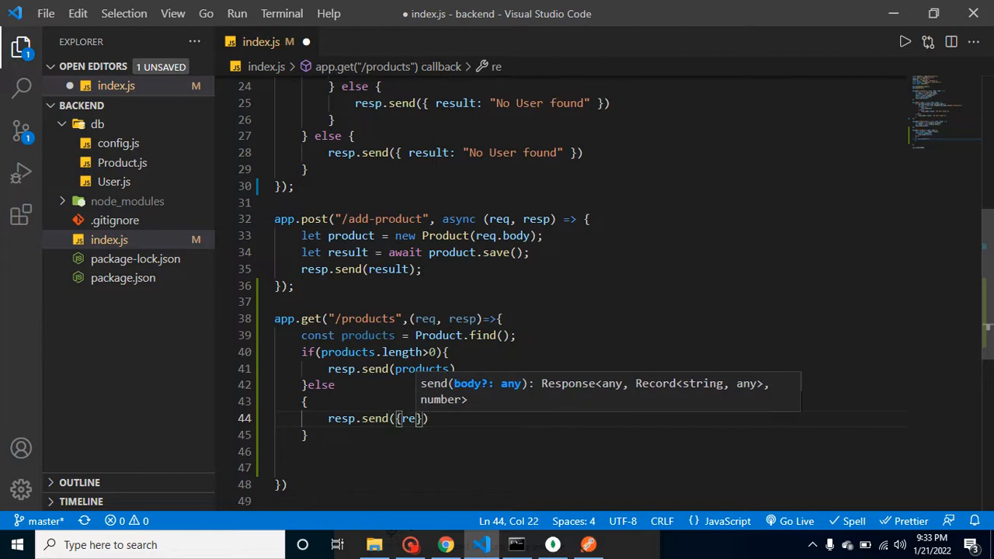
{"action": "type", "text": "sult"}
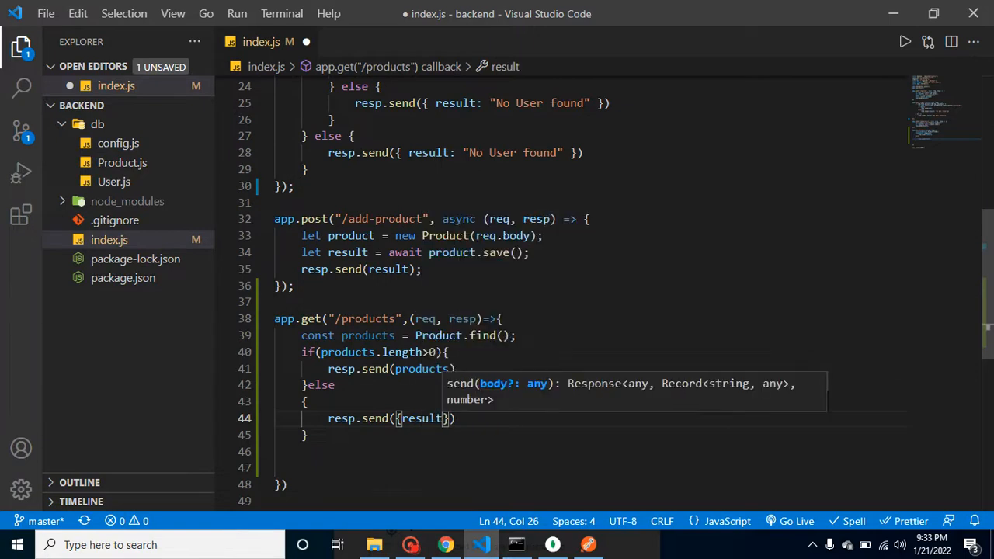
{"action": "type", "text": ":\"\""}
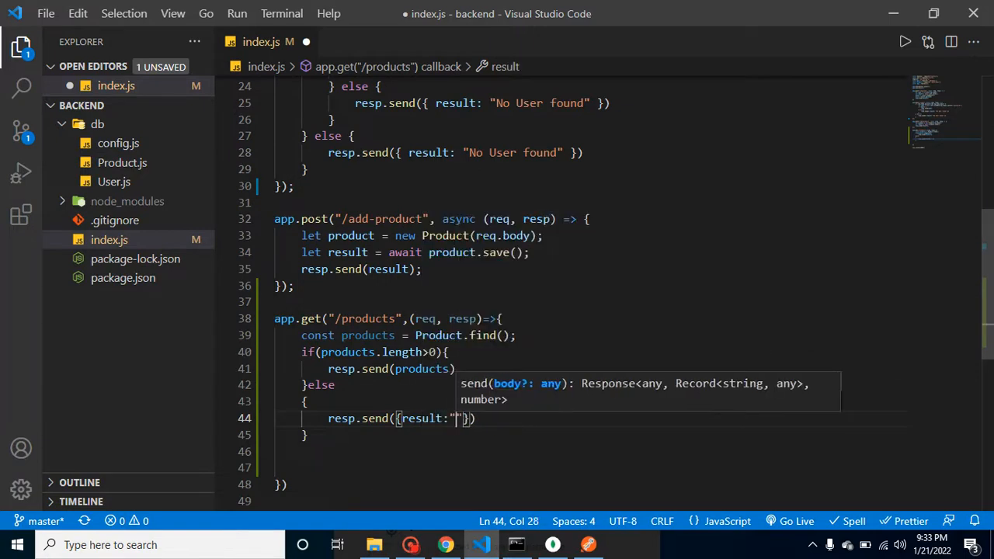
{"action": "type", "text": "No"}
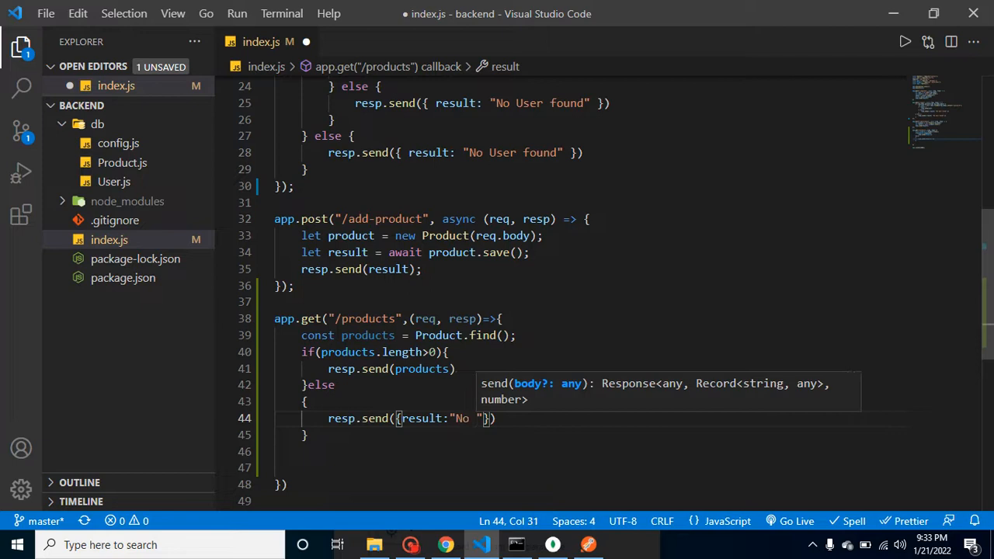
{"action": "type", "text": "Product"}
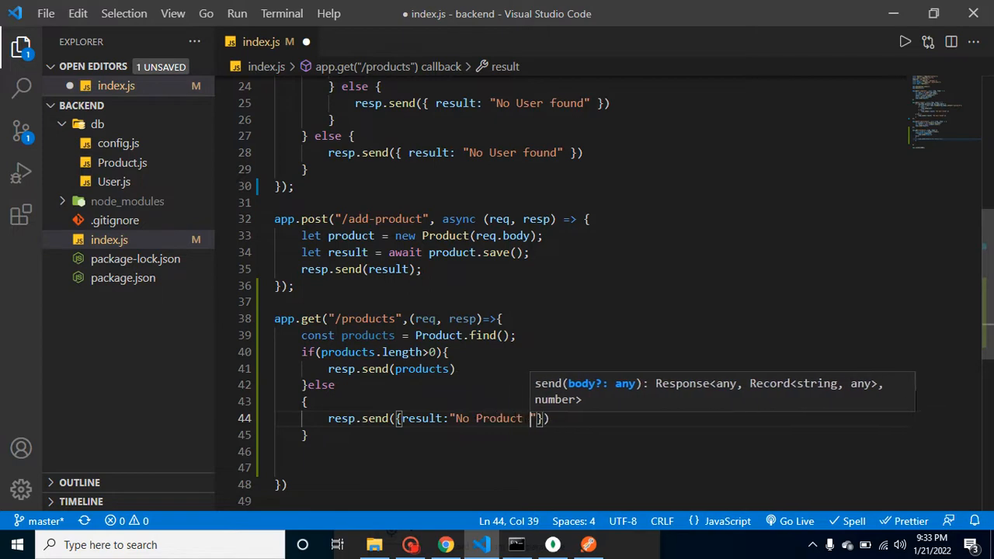
{"action": "type", "text": "found"}
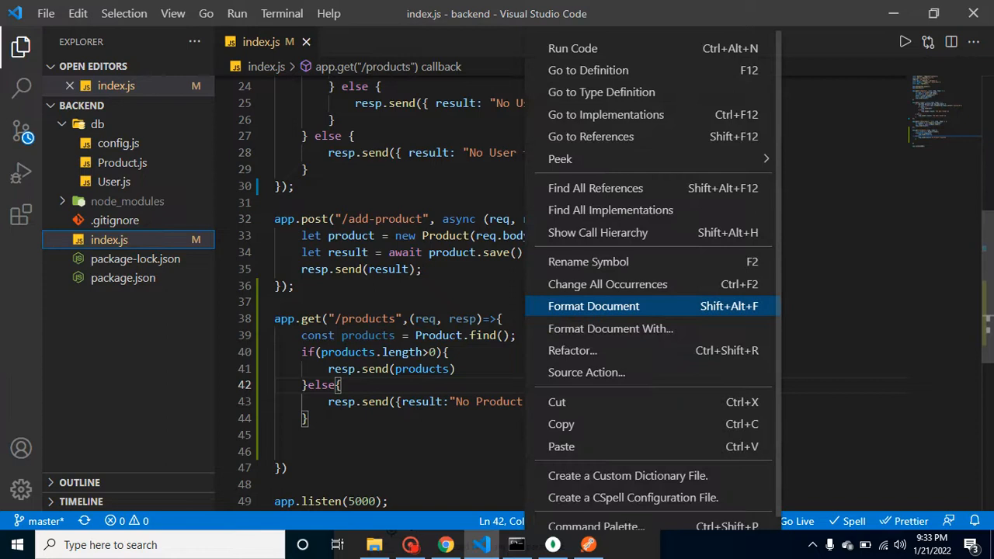
Format index.js and insert await before Product.find() in the /products handler.
{"action": "left_click", "coordinate": [593, 305]}
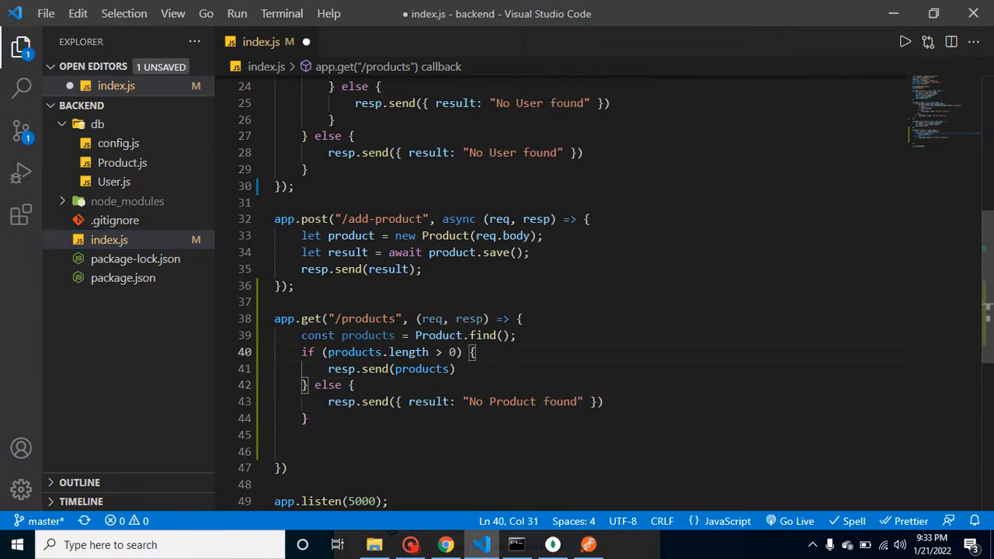
{"action": "left_click", "coordinate": [415, 335]}
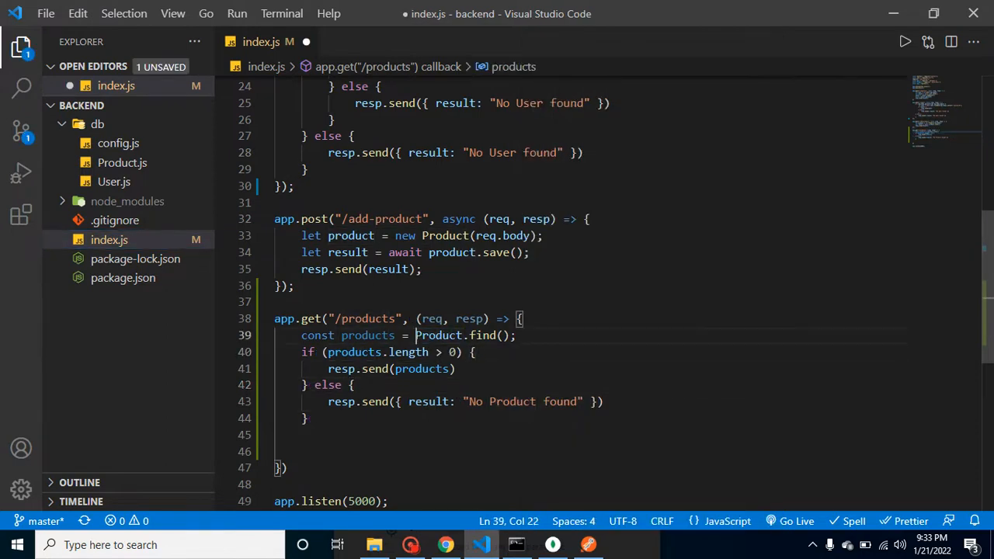
{"action": "type", "text": "await"}
{"action": "left_click", "coordinate": [401, 319]}
{"action": "type", "text": "async "}
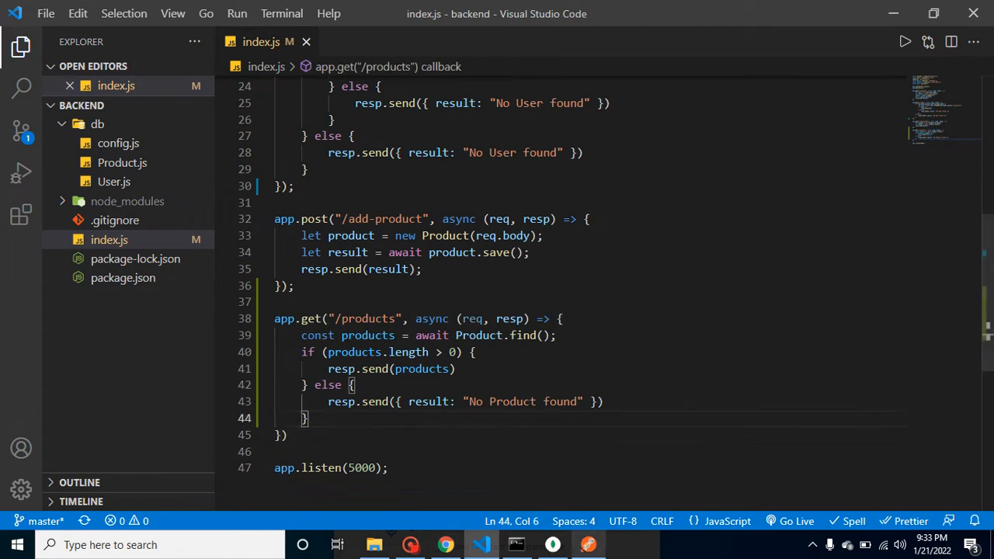
{"action": "left_click", "coordinate": [588, 544]}
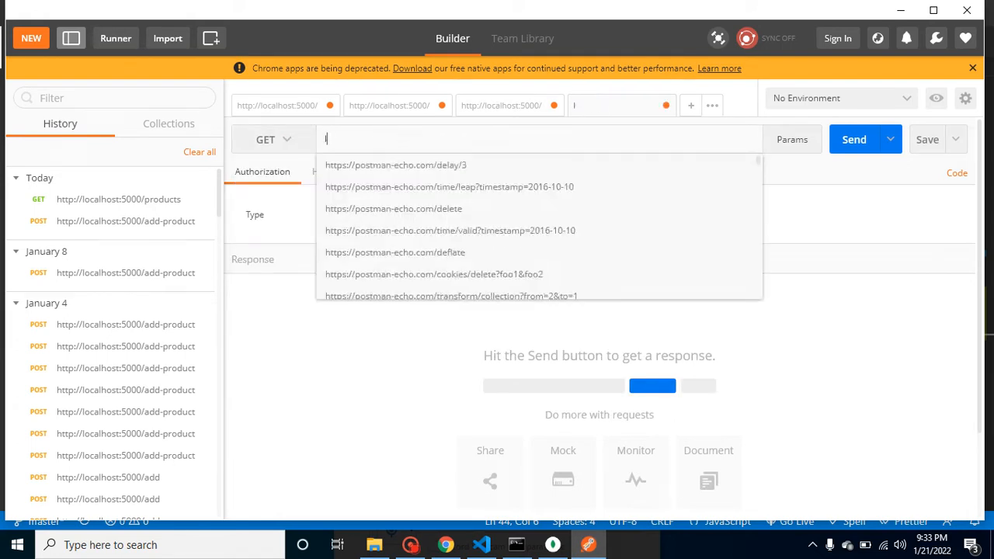
{"action": "type", "text": "http://localhost:3000/user"}
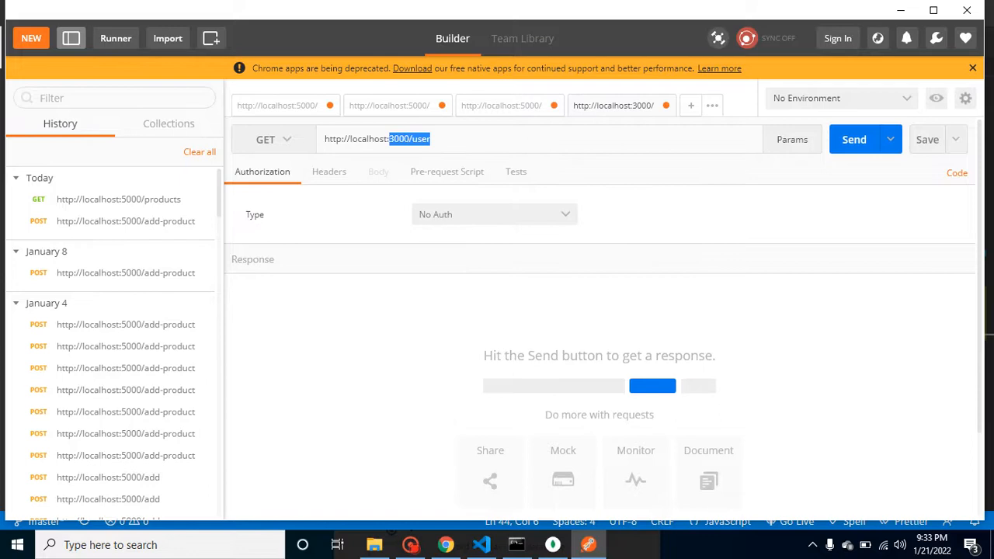
{"action": "type", "text": "http://localhost:5000"}
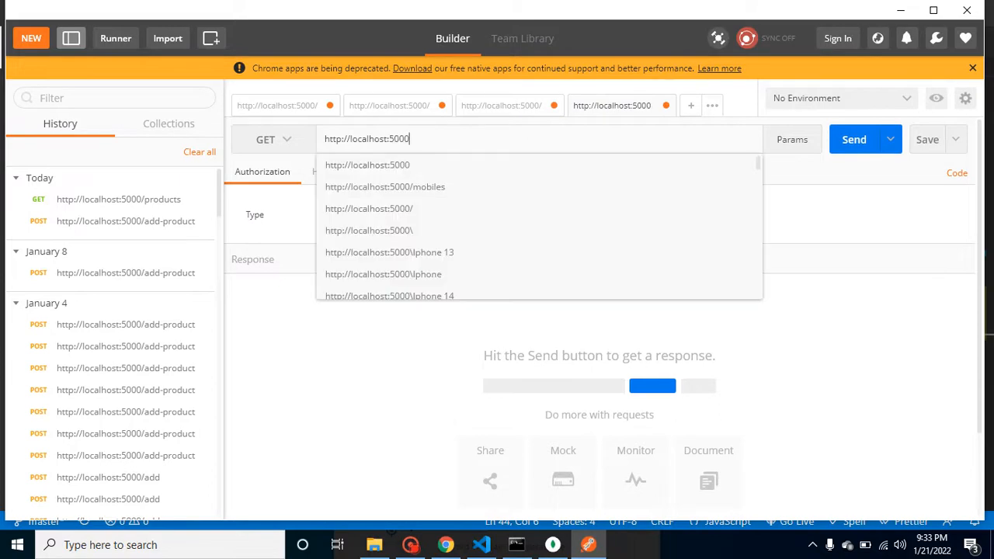
{"action": "type", "text": "/products"}
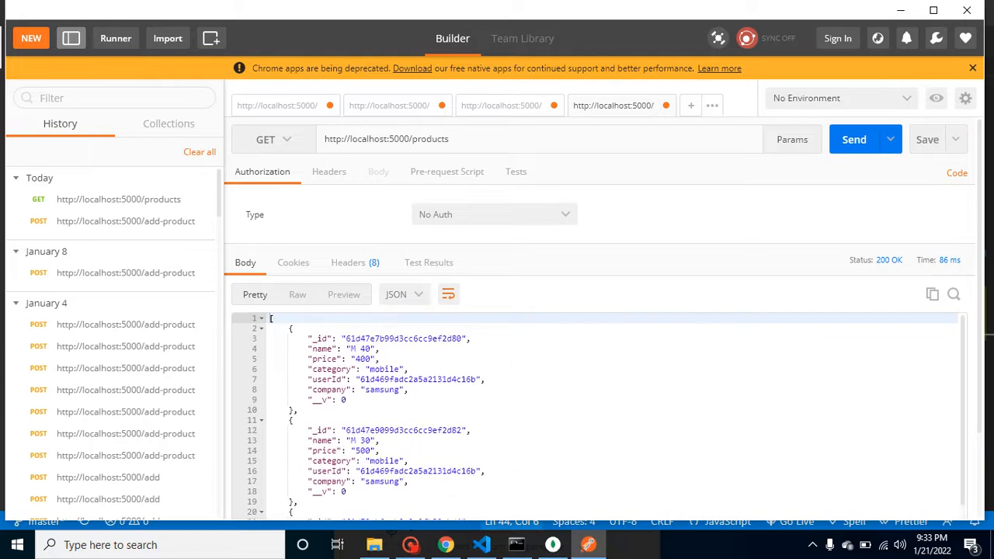
{"action": "left_click", "coordinate": [552, 544]}
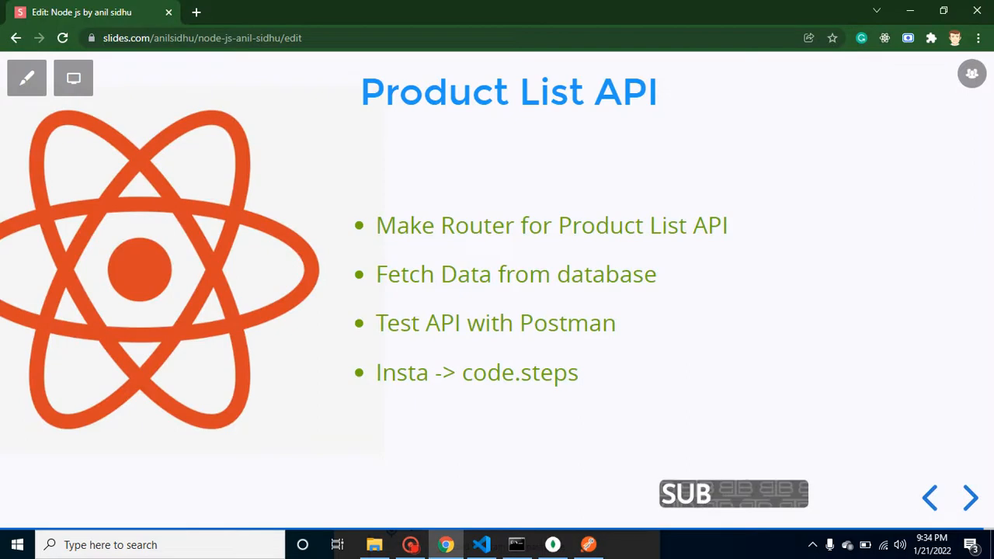
{"action": "mouse_move", "coordinate": [552, 544]}
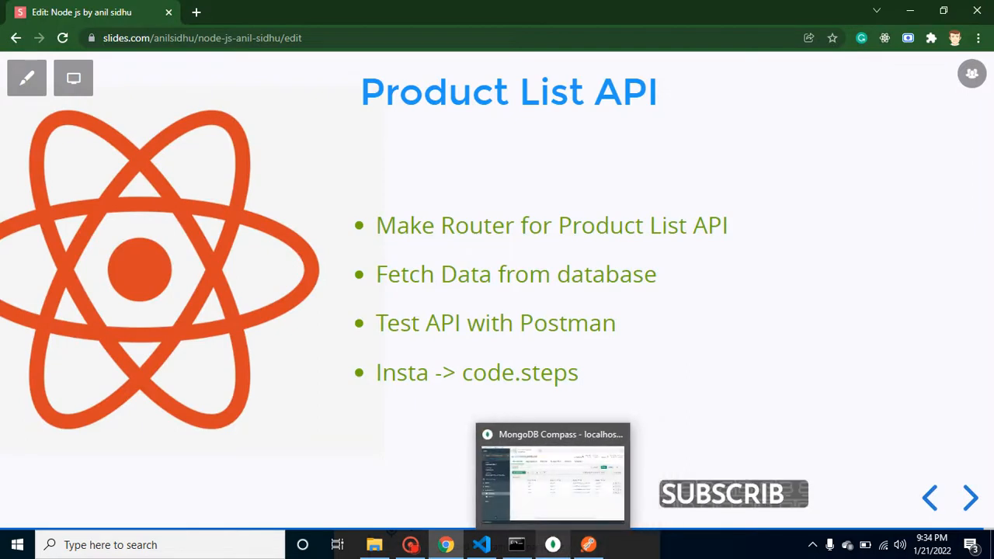
{"action": "left_click", "coordinate": [588, 544]}
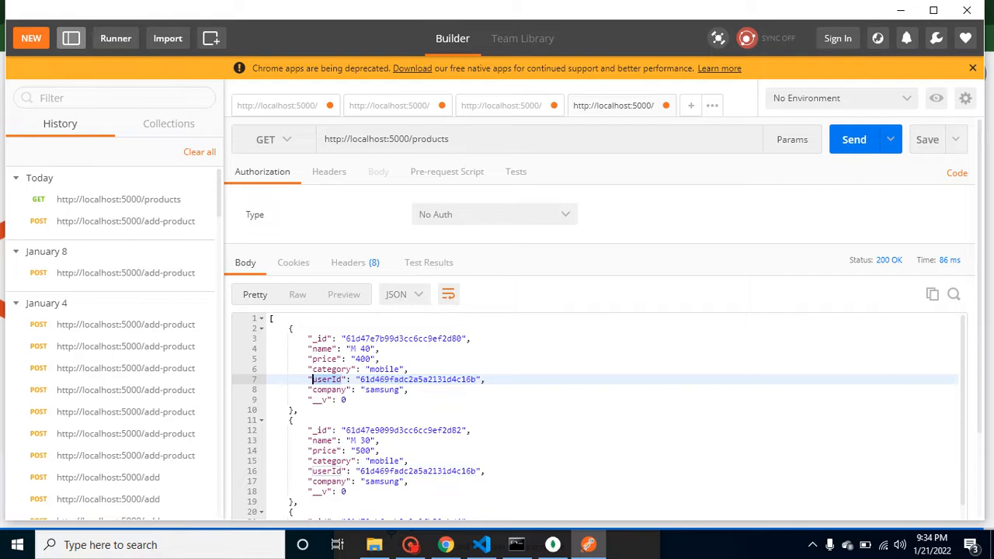
Return to Chrome and advance the deck to the closing Thank you slide.
{"action": "left_click", "coordinate": [444, 544]}
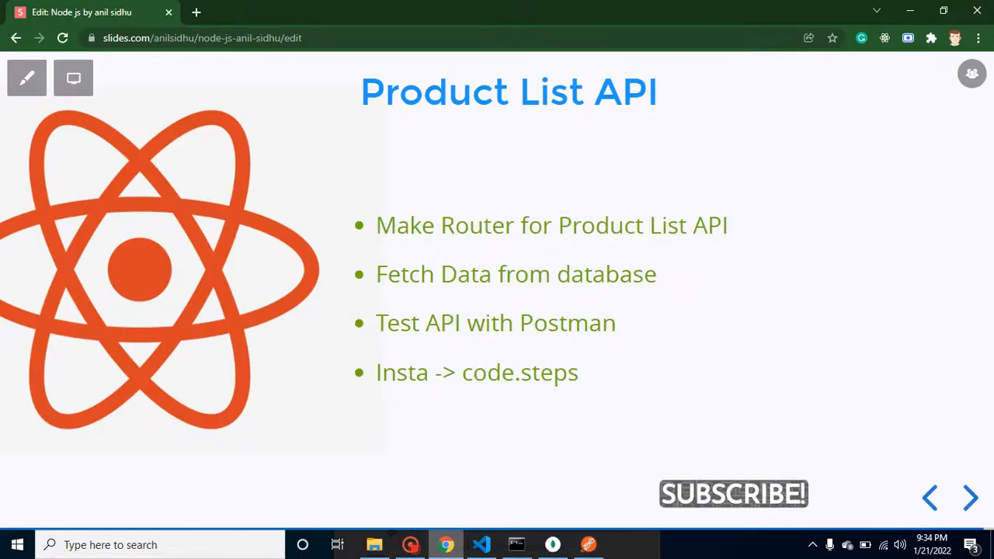
{"action": "left_click", "coordinate": [969, 498]}
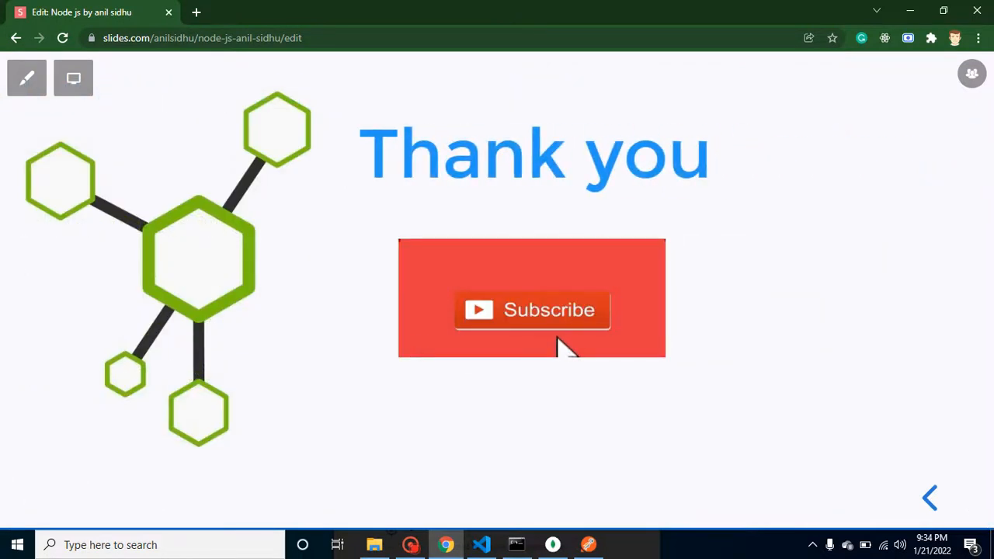
{"action": "left_click", "coordinate": [531, 309]}
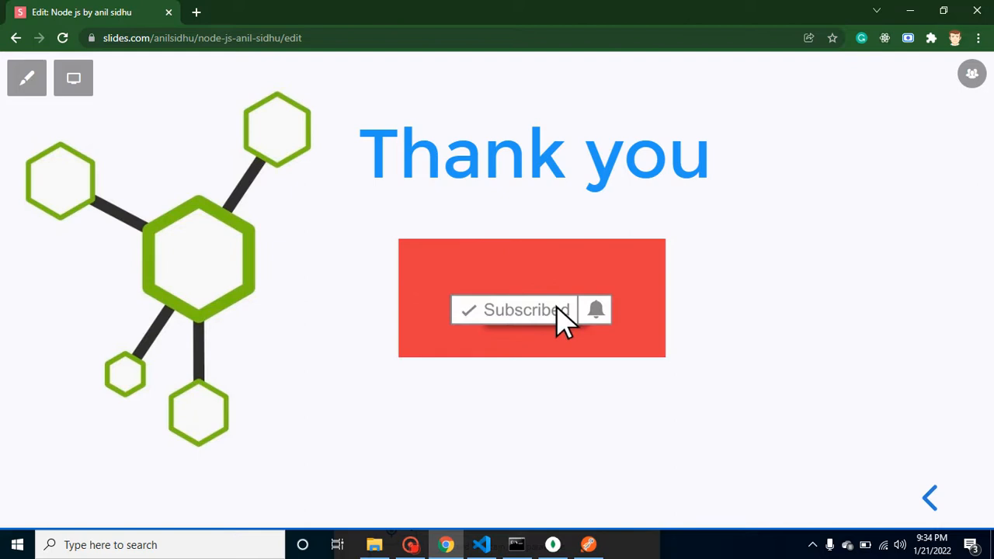